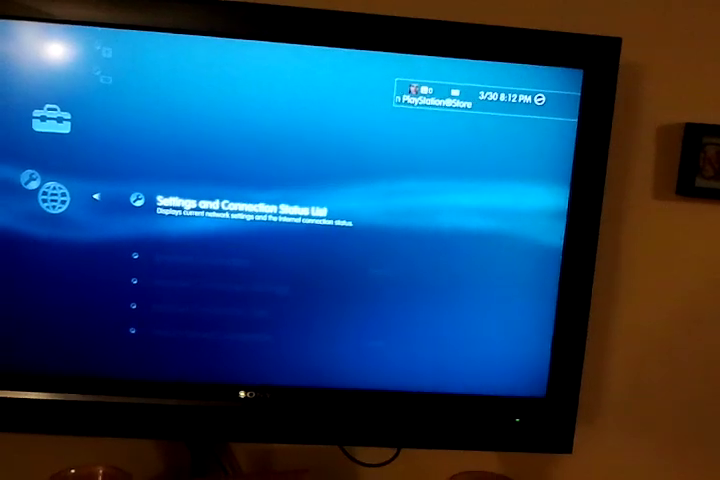
{"action": "scroll", "scroll_direction": "down", "scroll_amount": 3}
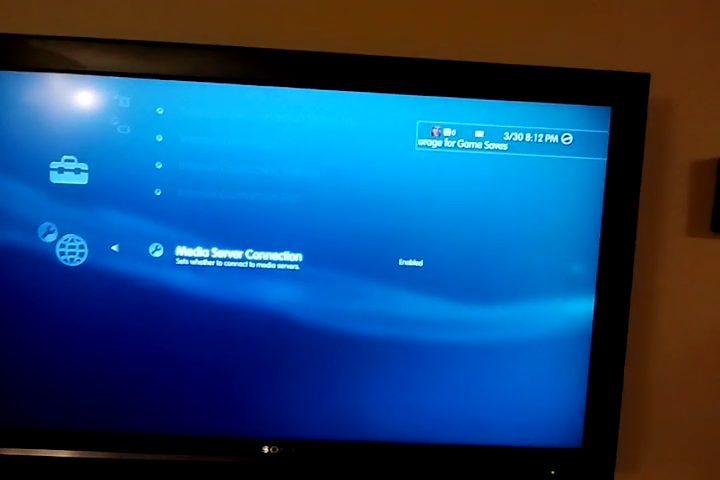